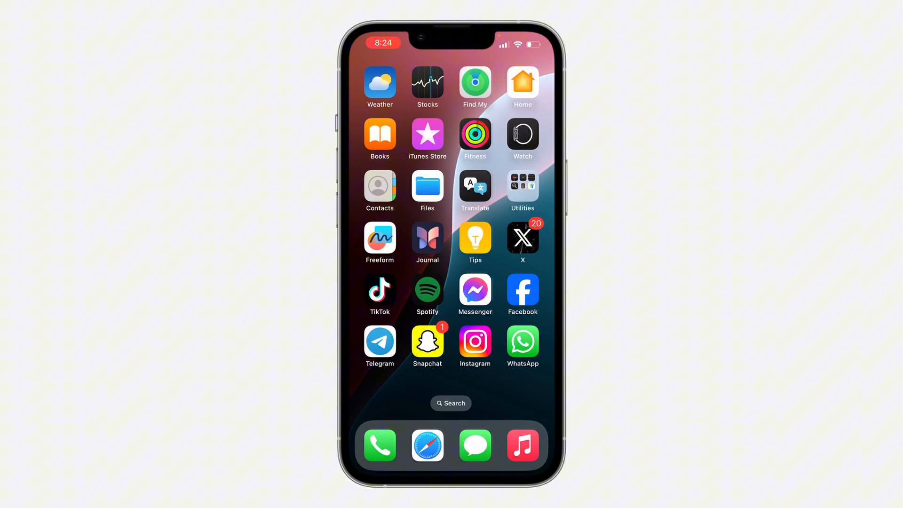
Launch Spotify and go to Your Library with its playlists and artists.
left_click(427, 291)
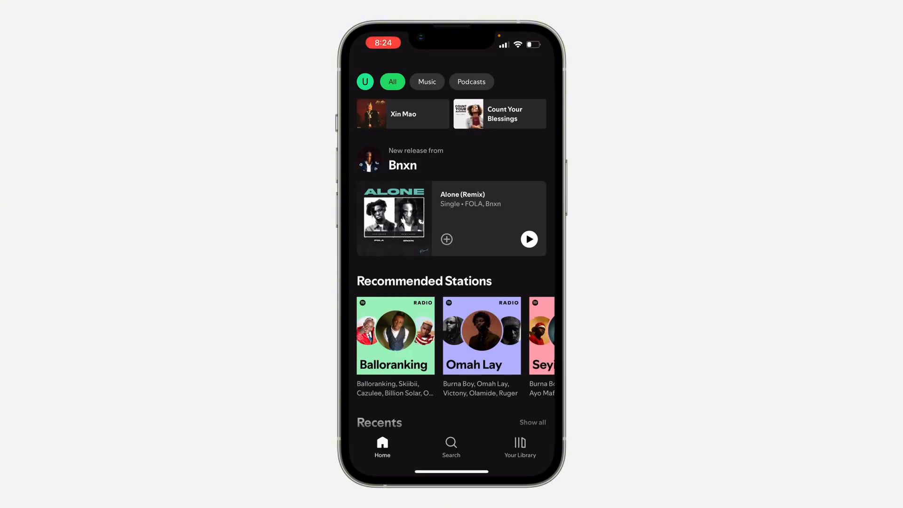
left_click(519, 443)
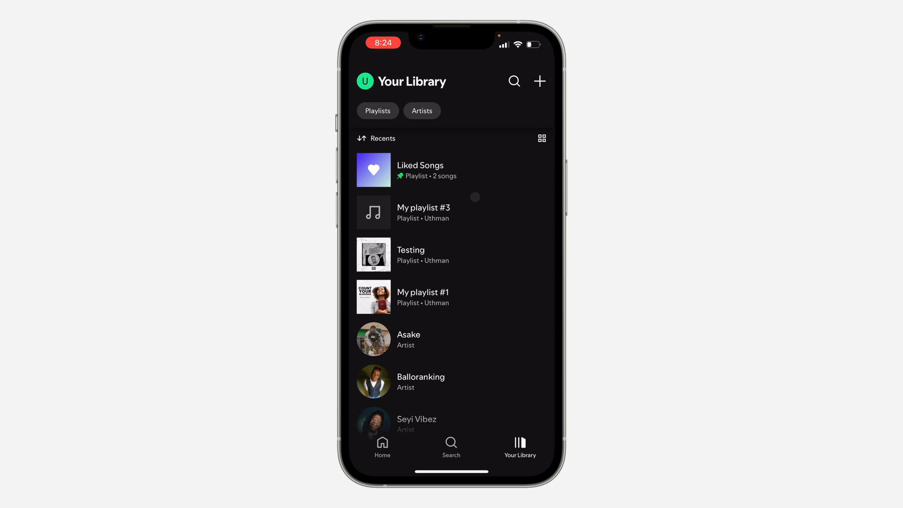
Open My playlist #3 and show its three members.
left_click(423, 212)
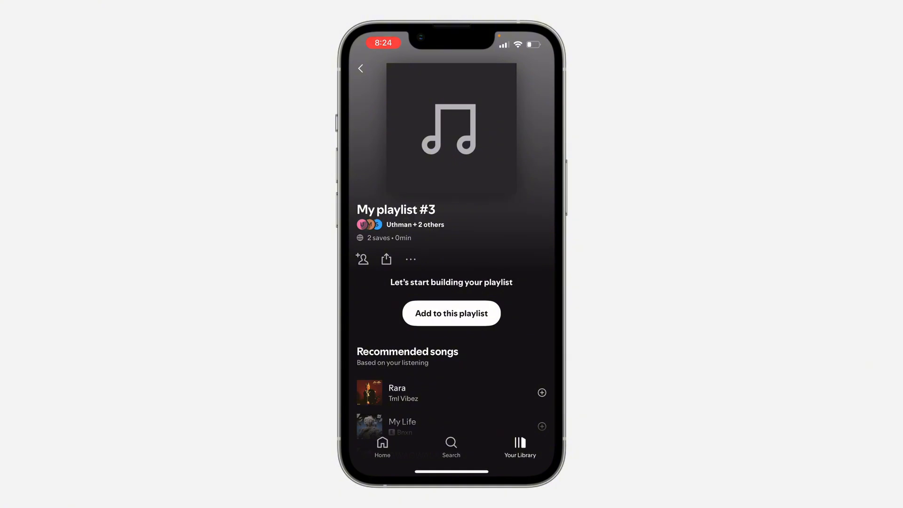
left_click(362, 259)
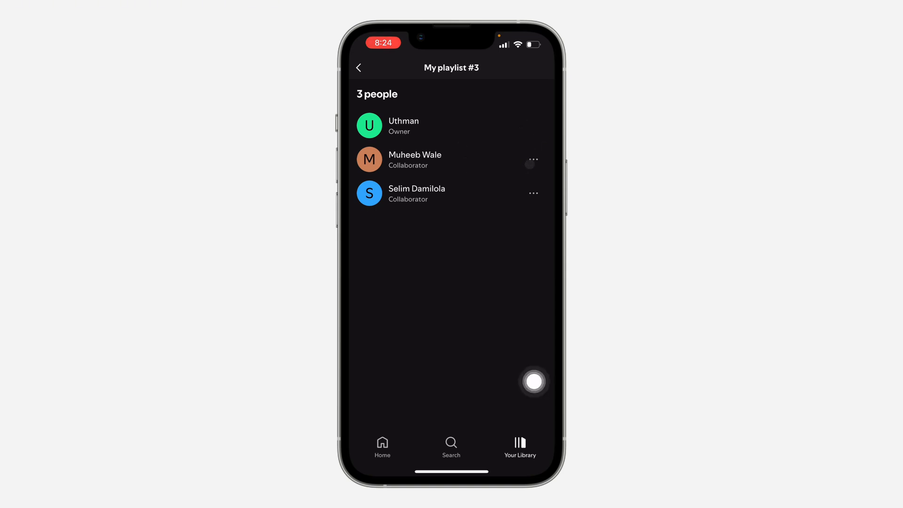
left_click(532, 159)
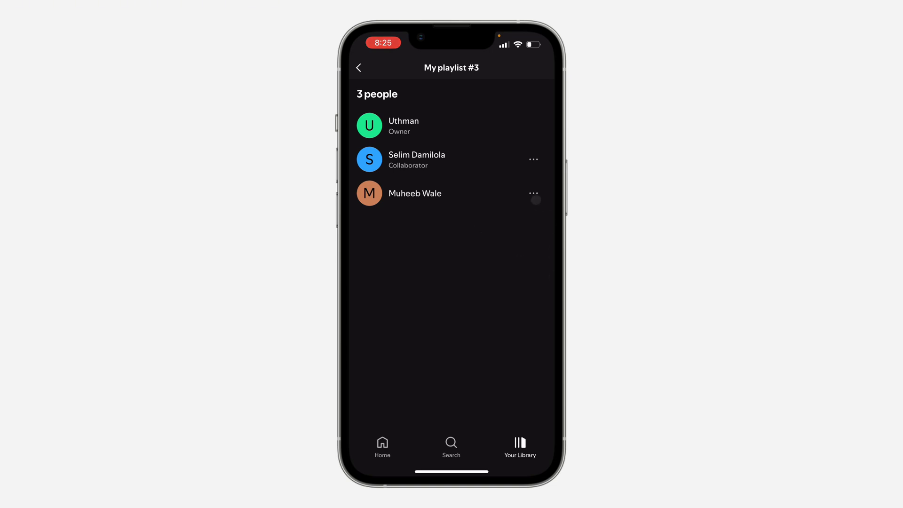
left_click(533, 193)
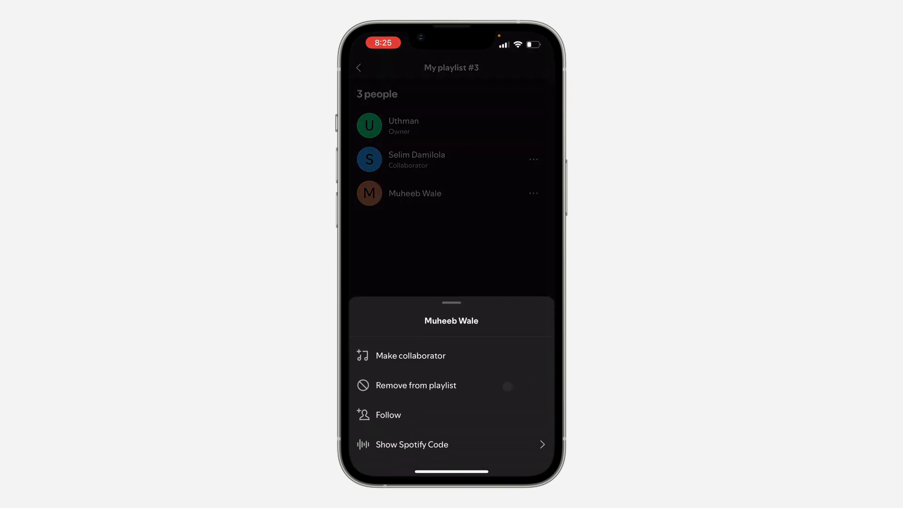